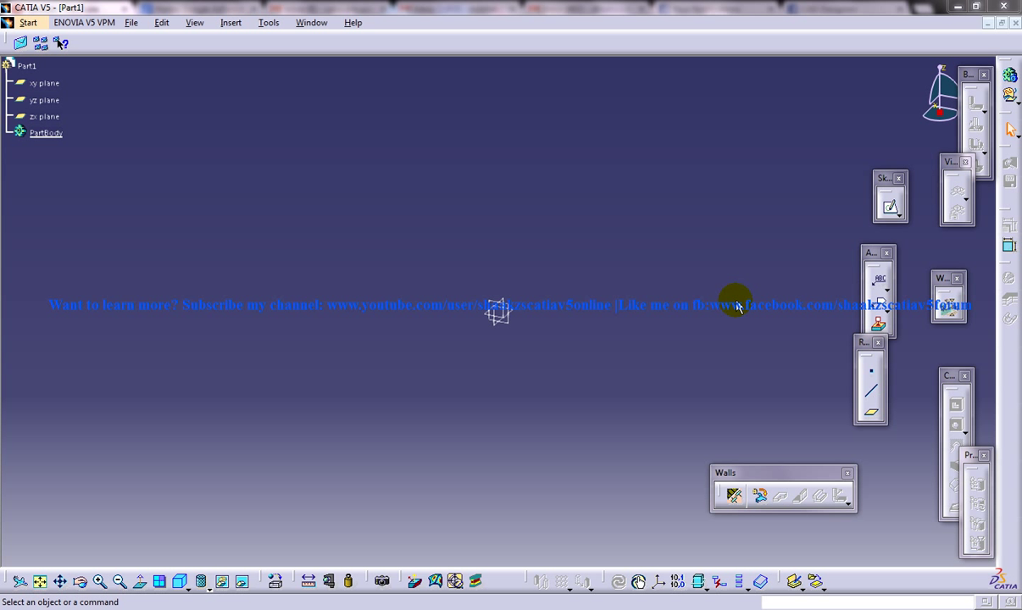
mouse_move(630, 246)
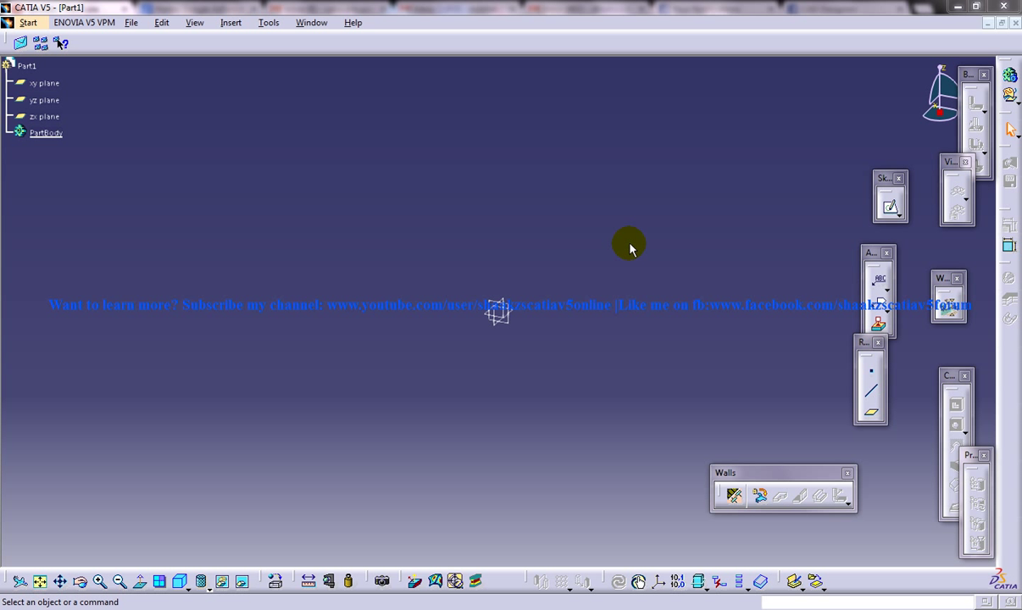
mouse_move(369, 186)
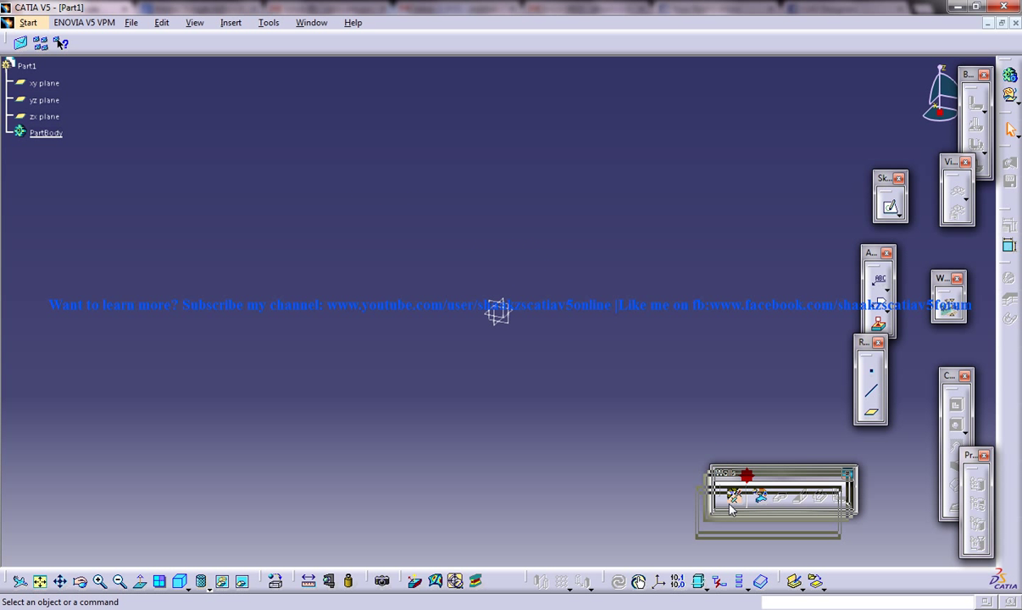
- Open the Insert menu, close it without choosing anything, then reopen it
left_click(231, 22)
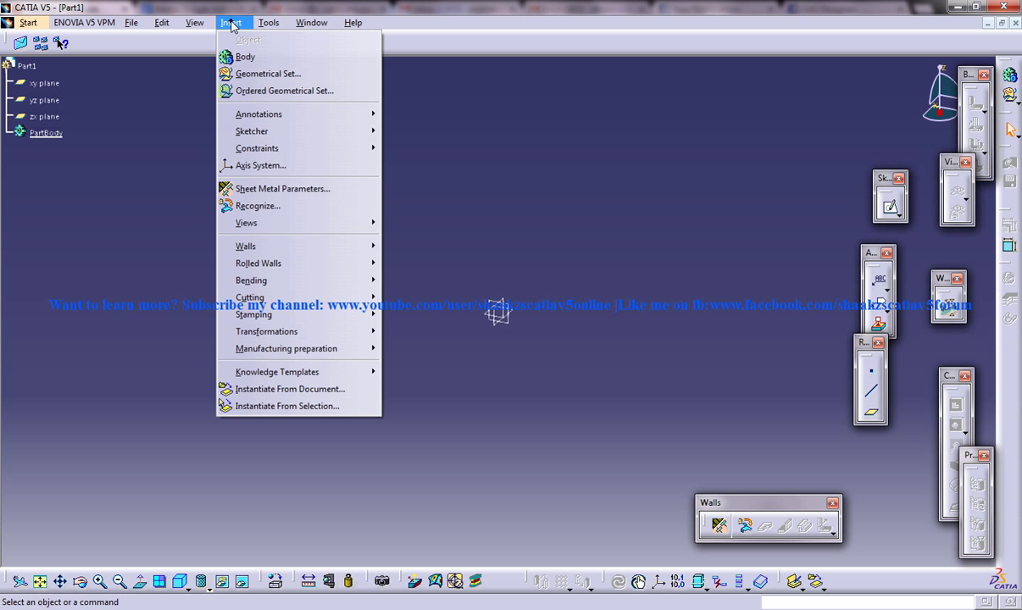
mouse_move(282, 188)
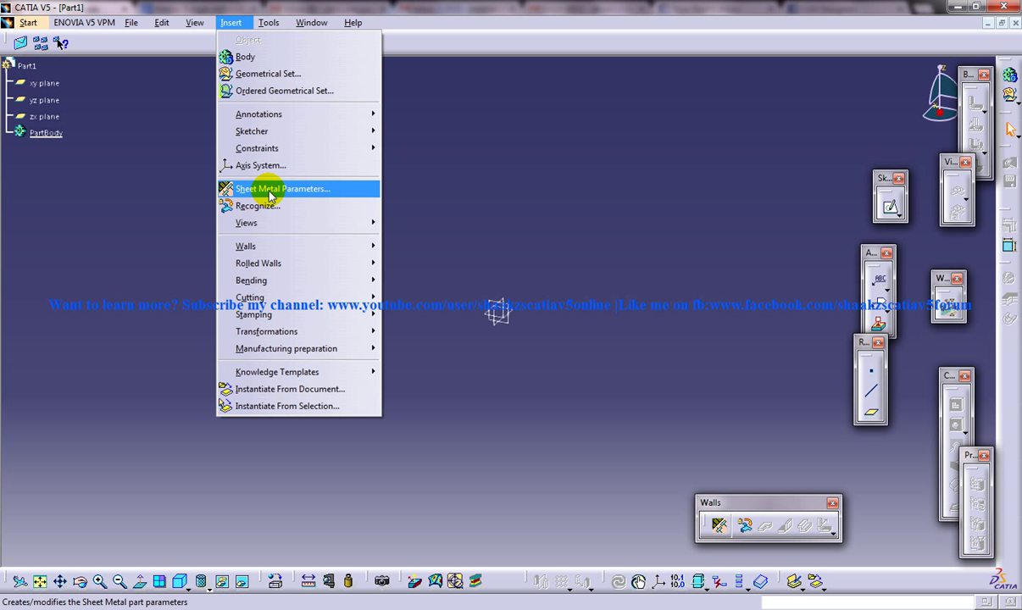
left_click(472, 28)
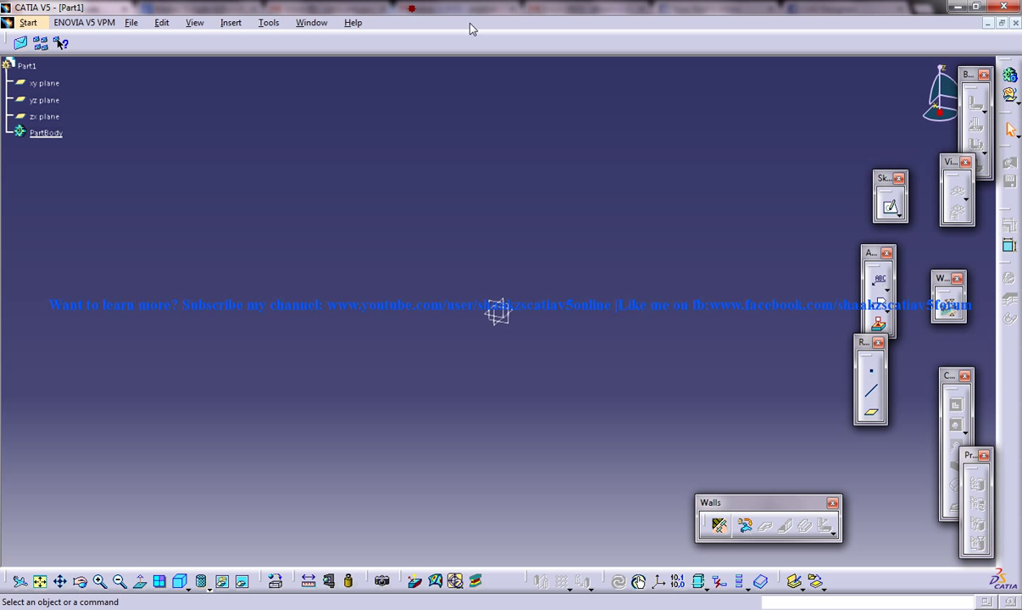
mouse_move(479, 227)
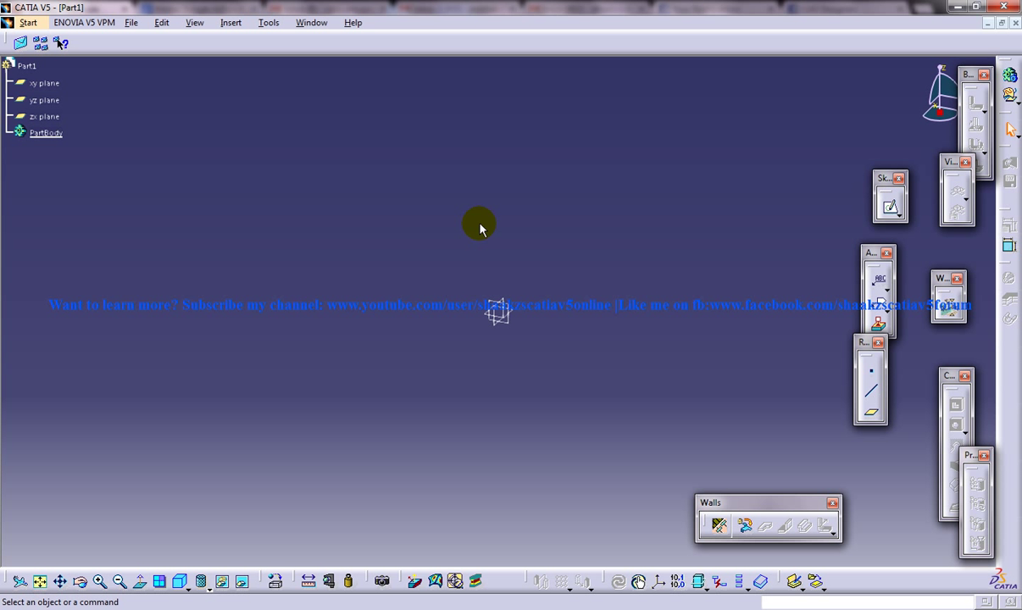
left_click(231, 22)
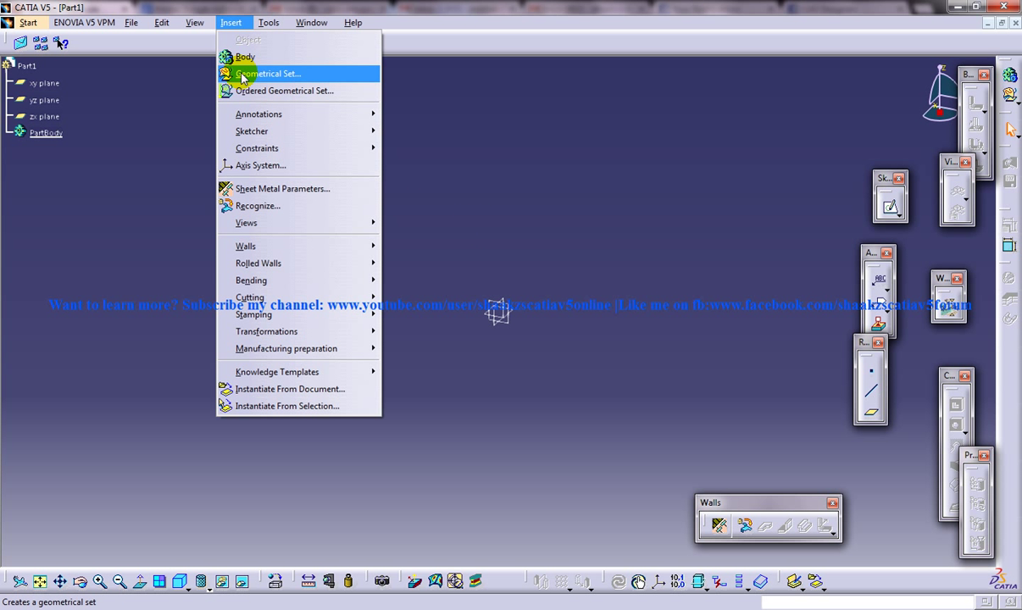
- Insert Sheet Metal Parameters, then browse the Bend Extremities and Bend Allowance tabs before returning to Parameters
left_click(283, 188)
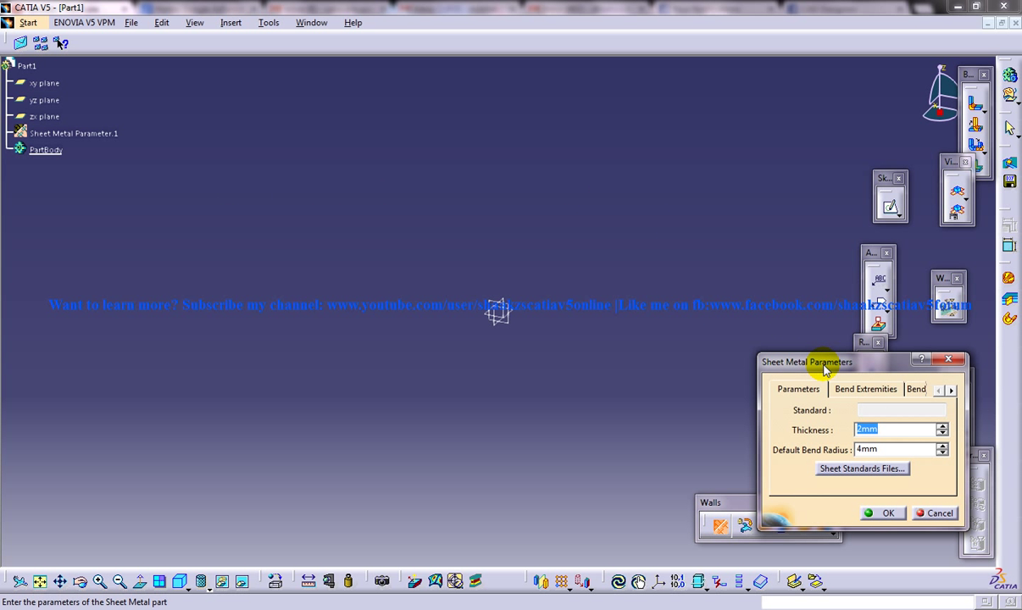
left_click_drag(822, 361, 754, 362)
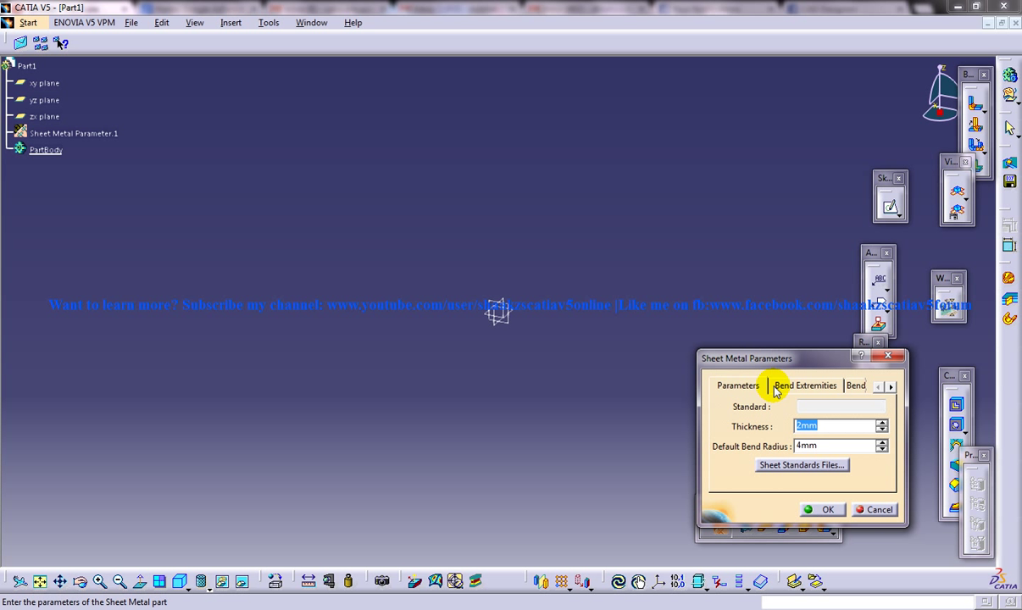
left_click(805, 385)
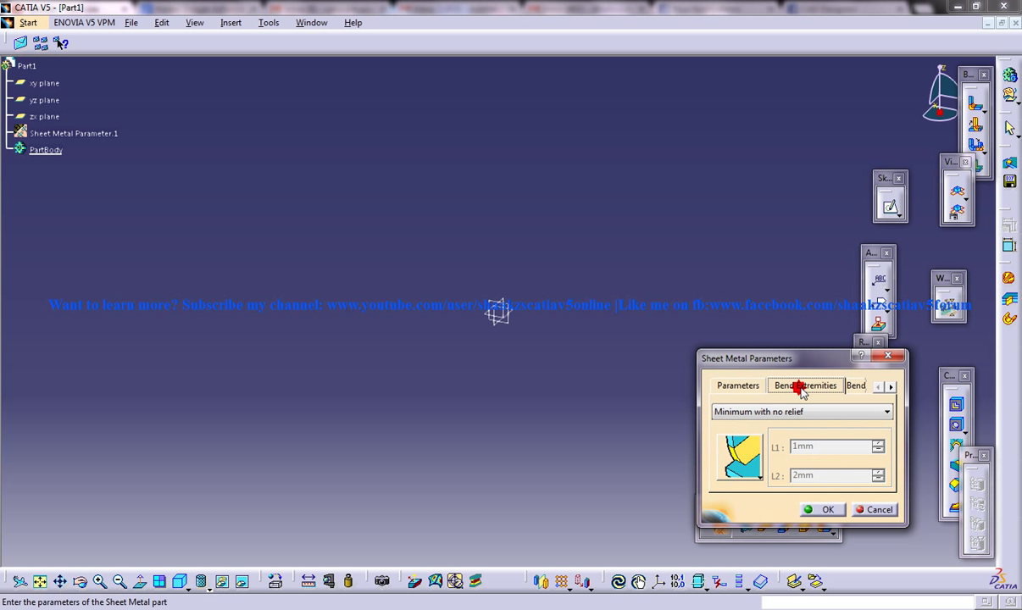
left_click(824, 385)
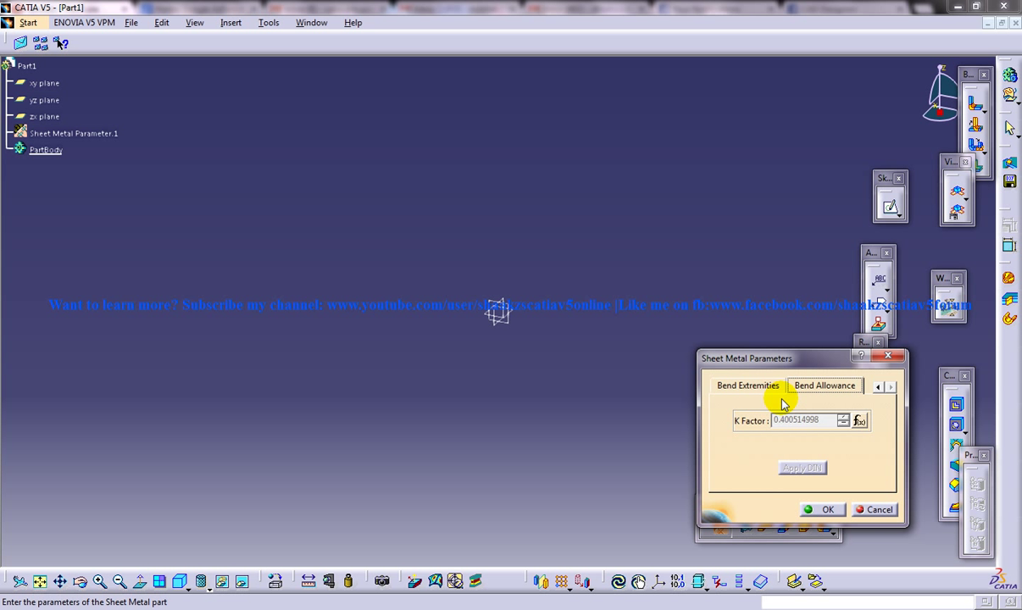
left_click(747, 386)
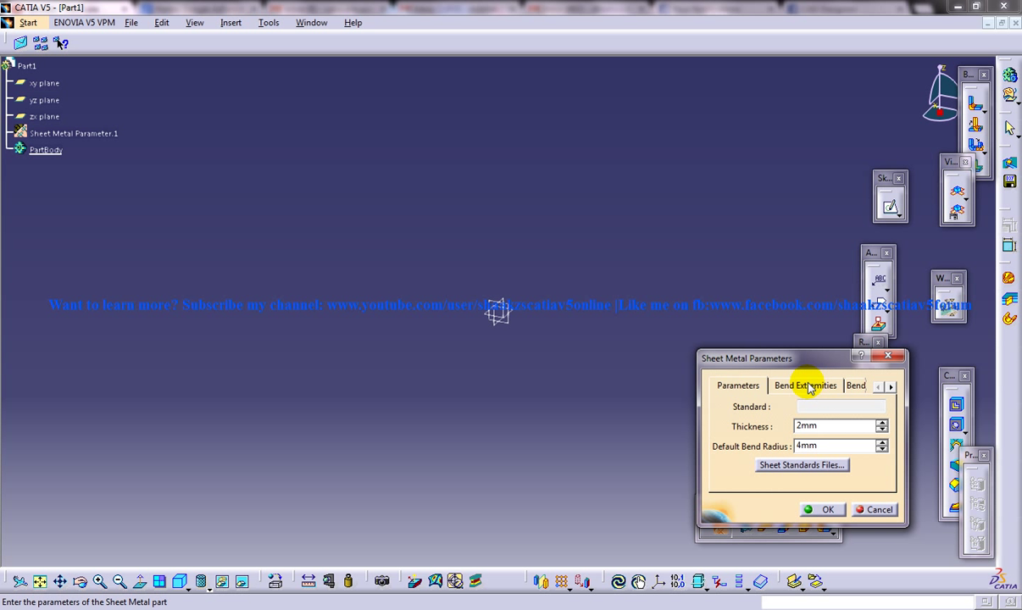
- Show the Bend Extremities tab with its relief type list
left_click(805, 384)
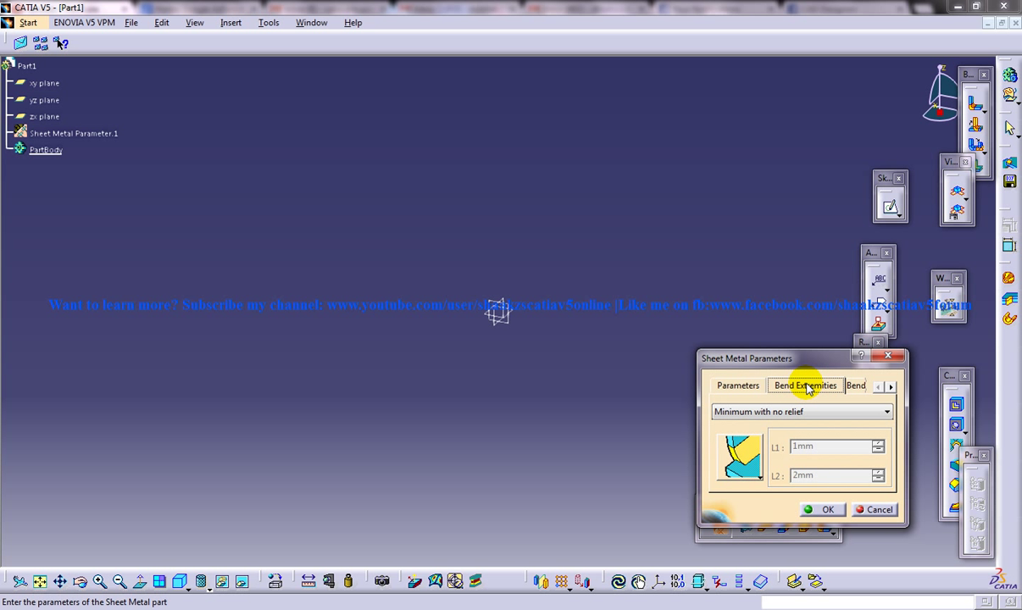
mouse_move(829, 411)
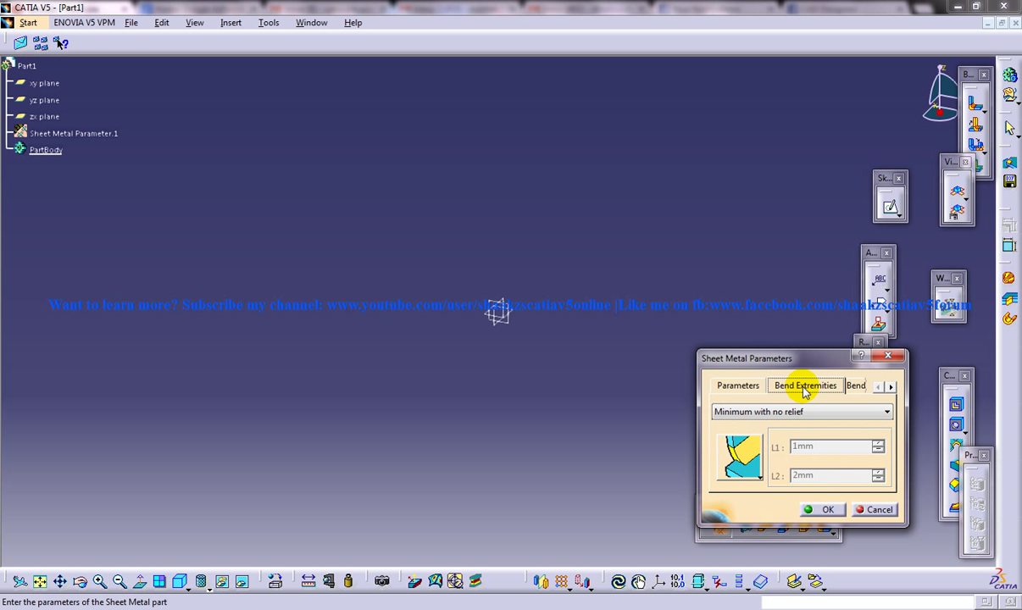
mouse_move(803, 416)
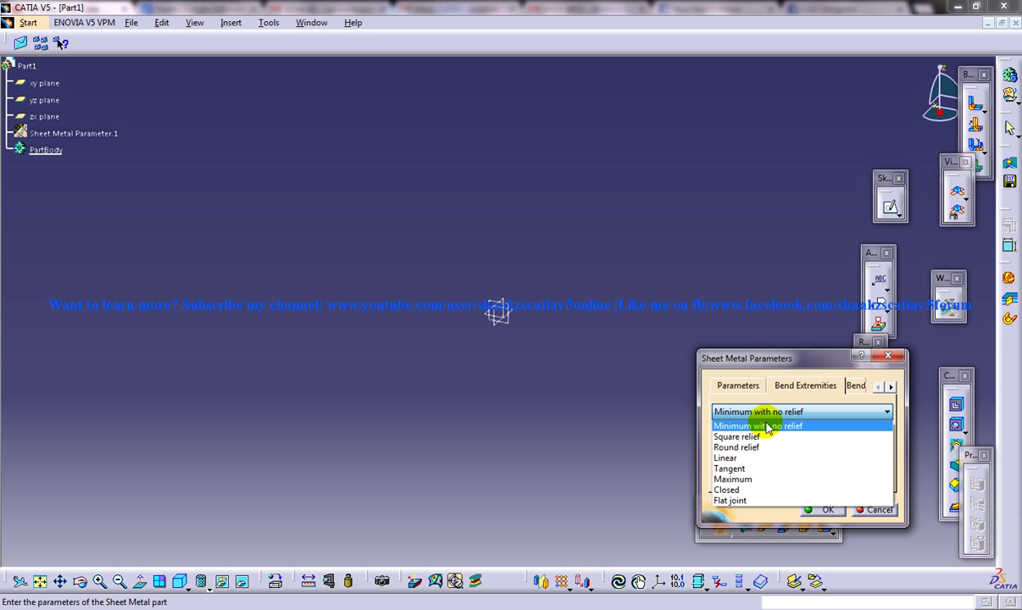
mouse_move(744, 468)
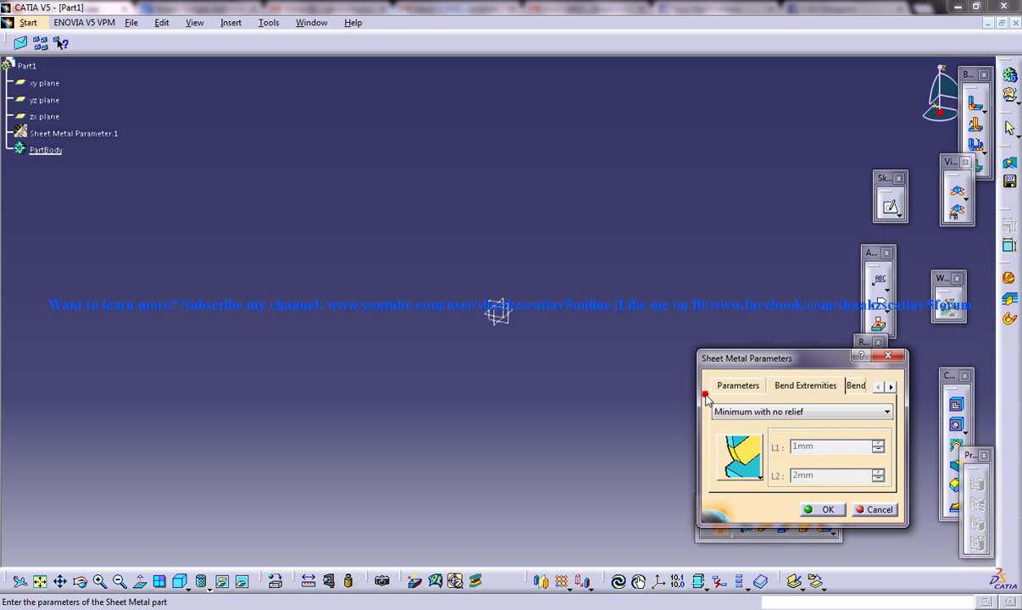
mouse_move(766, 475)
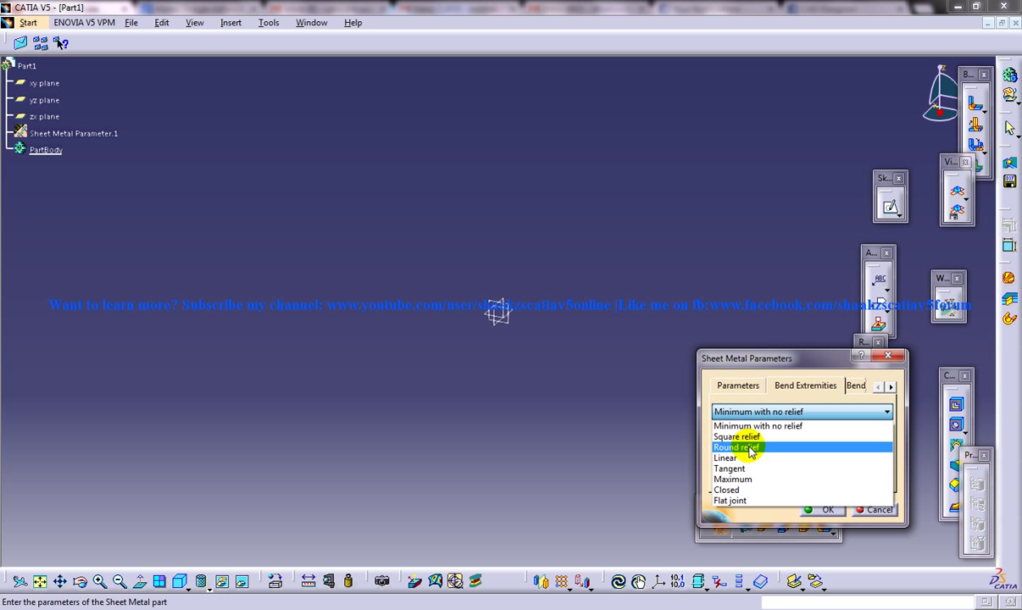
mouse_move(757, 426)
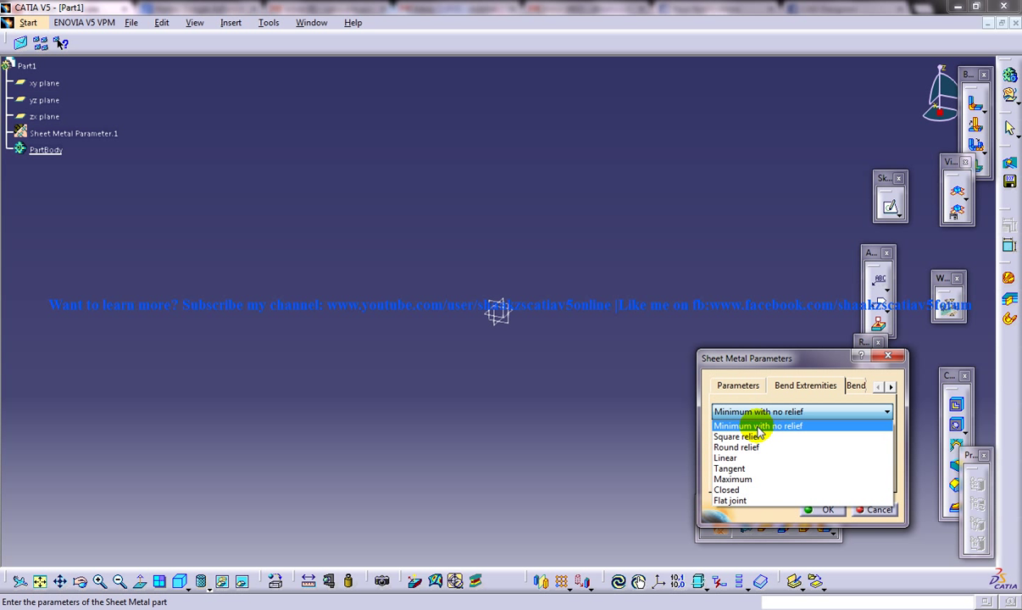
- Try Round and Linear bend extremity reliefs, settle on Tangent, and reopen the relief list
left_click(737, 448)
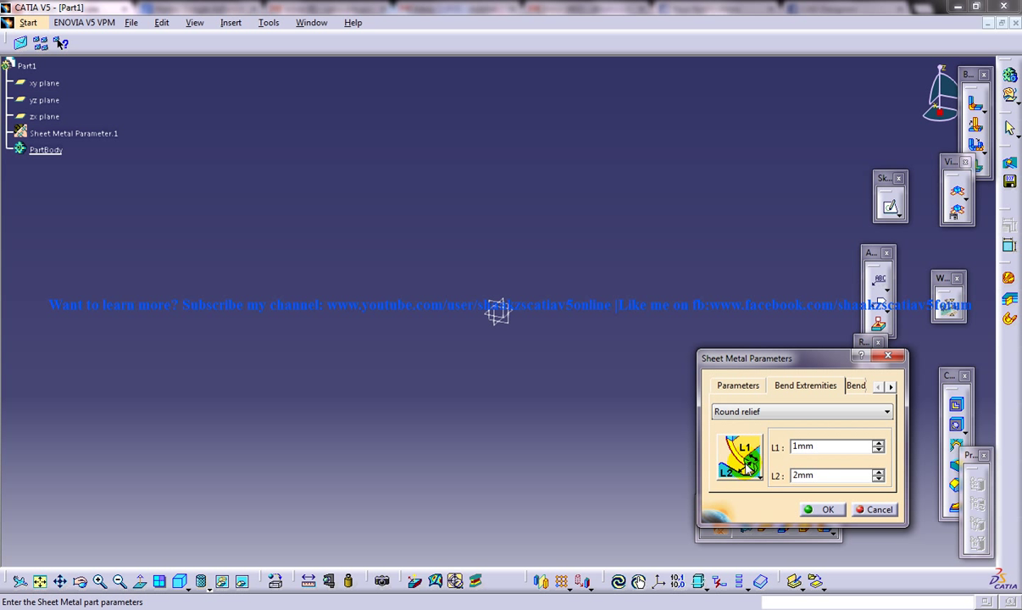
mouse_move(746, 464)
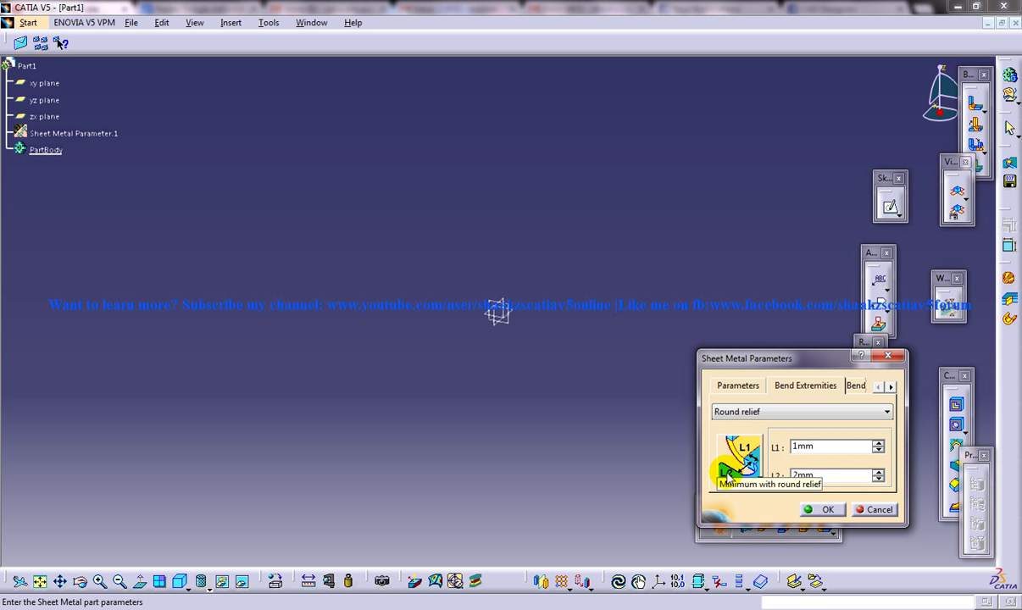
mouse_move(775, 443)
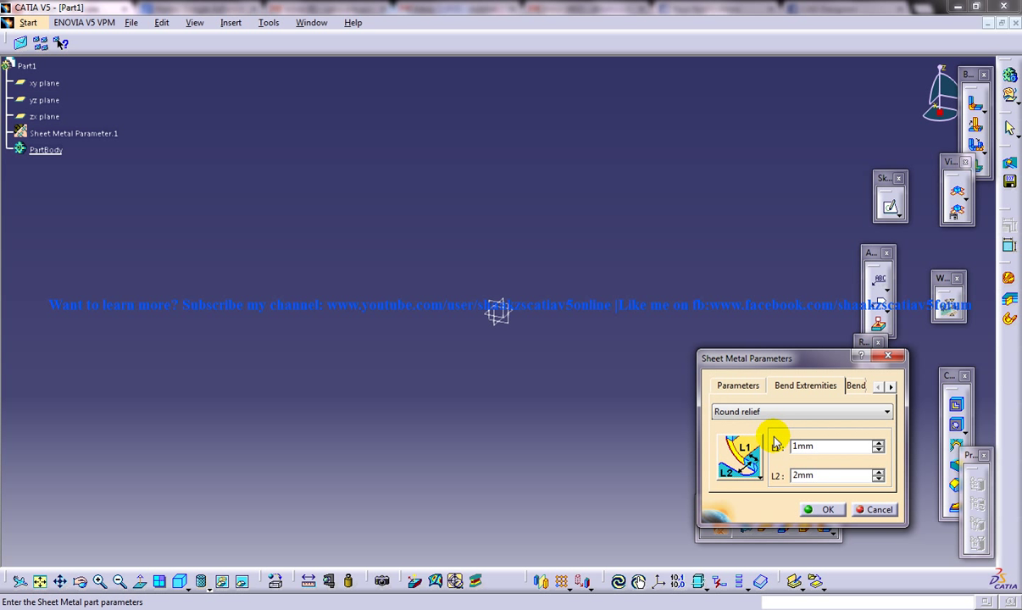
mouse_move(733, 475)
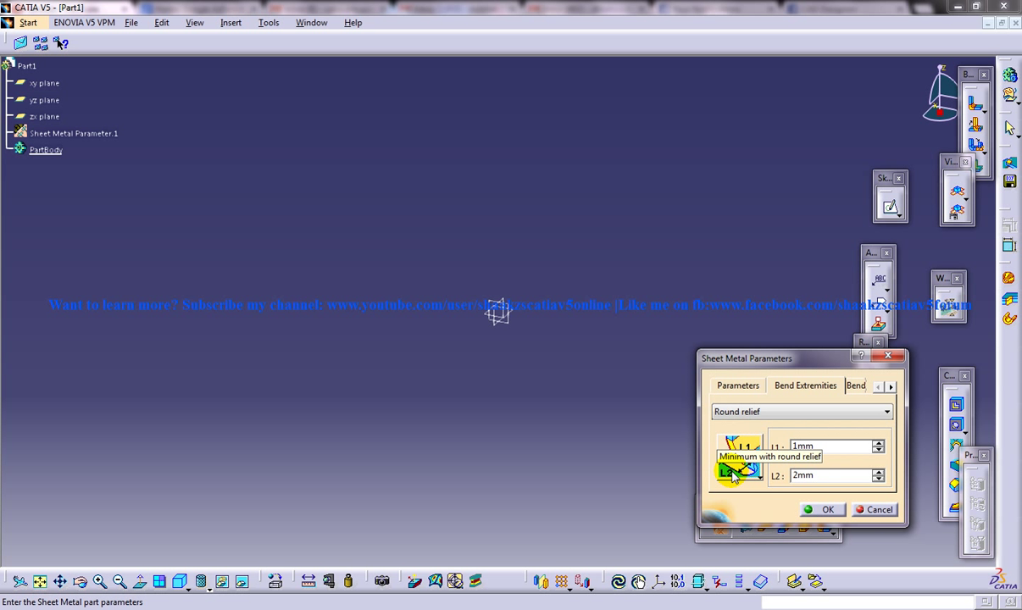
mouse_move(744, 476)
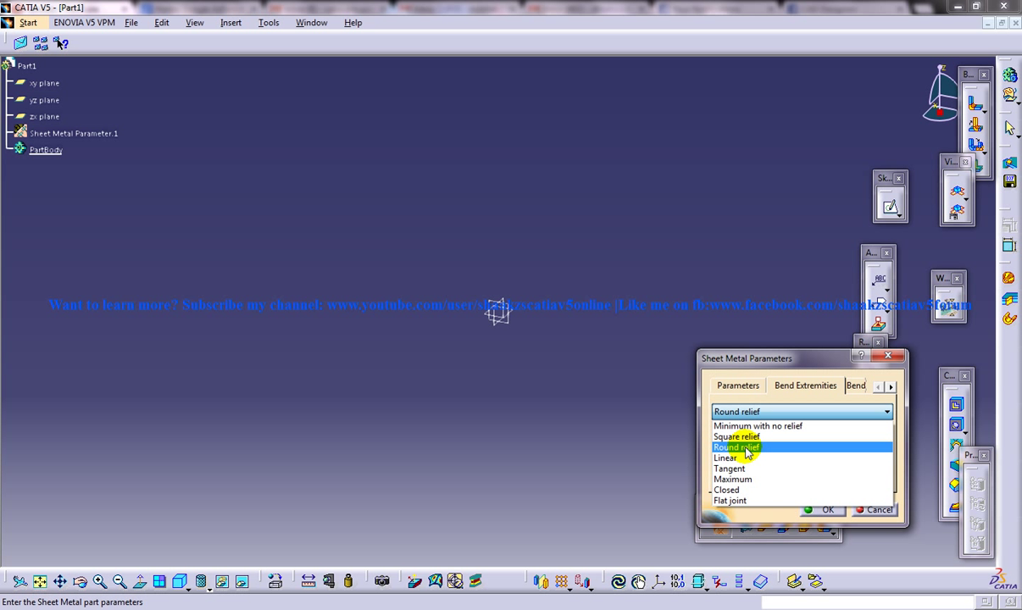
left_click(726, 457)
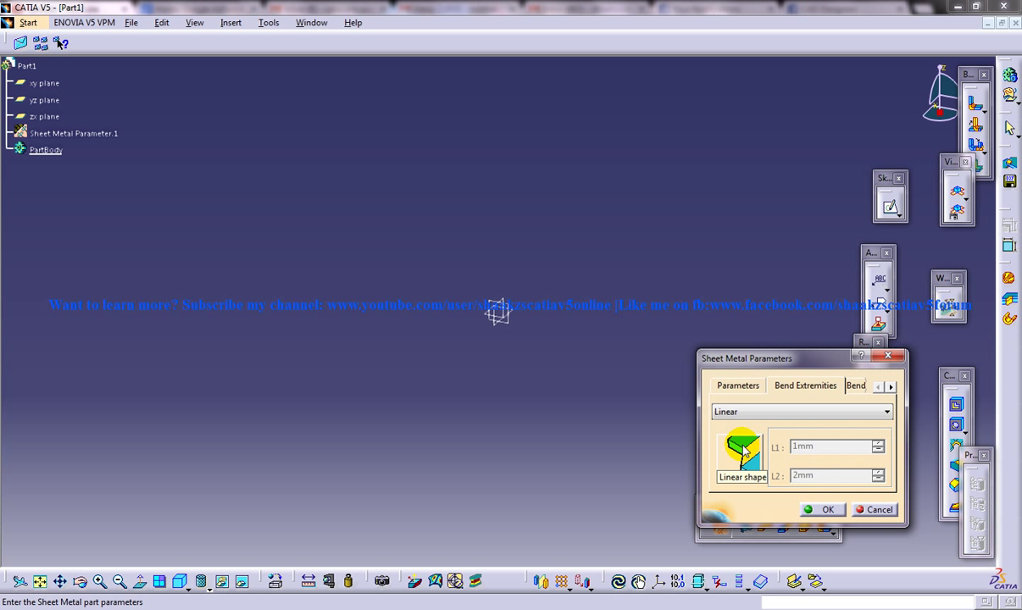
left_click(887, 412)
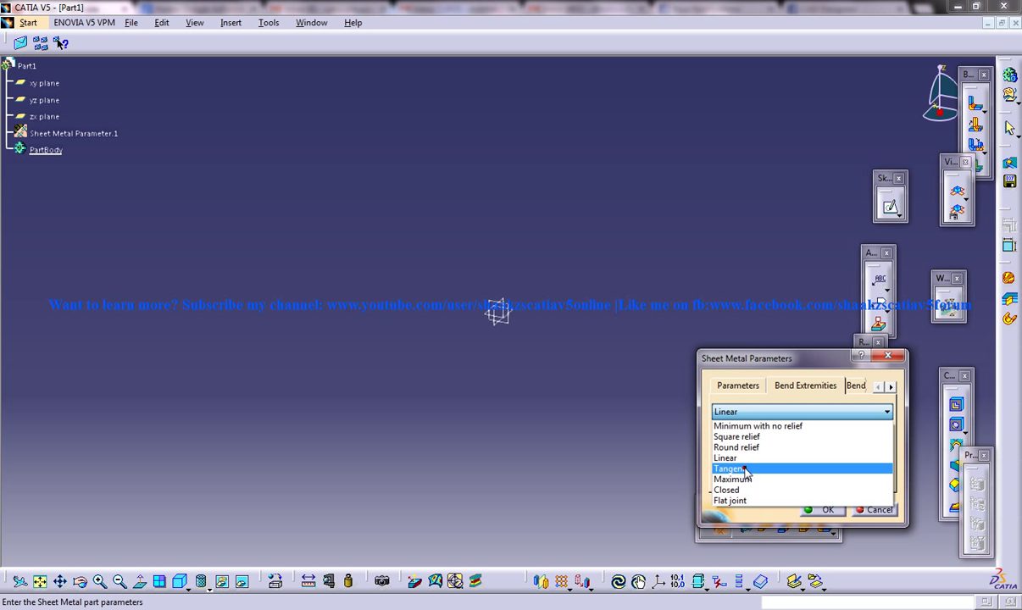
left_click(729, 468)
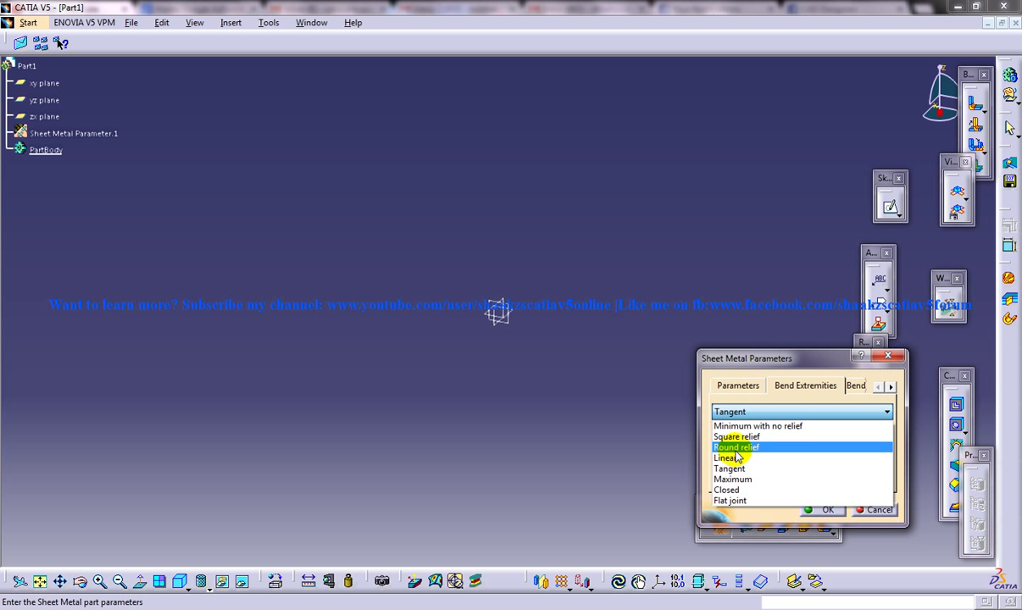
left_click(724, 457)
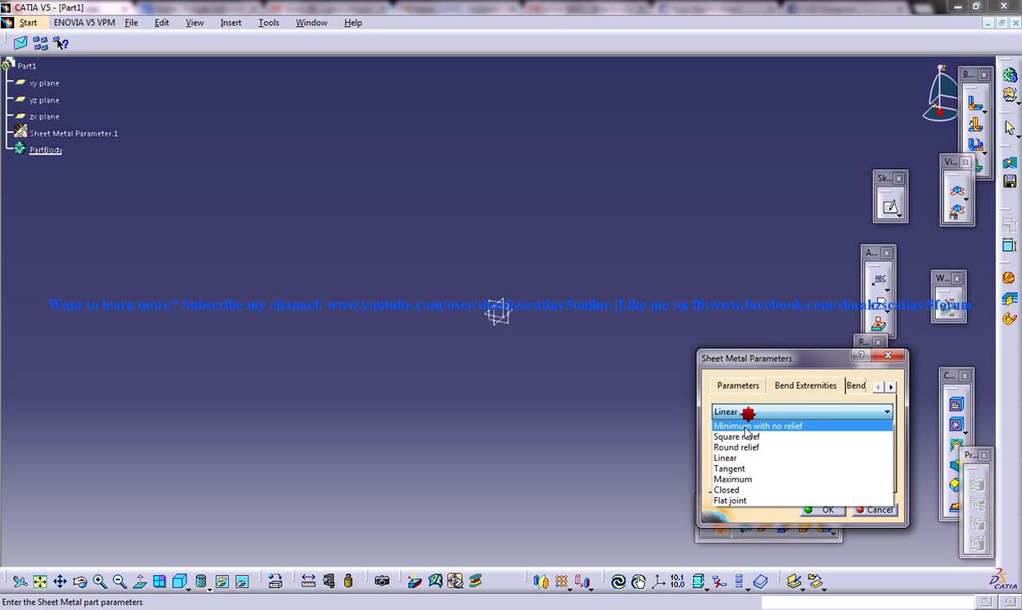
left_click(729, 468)
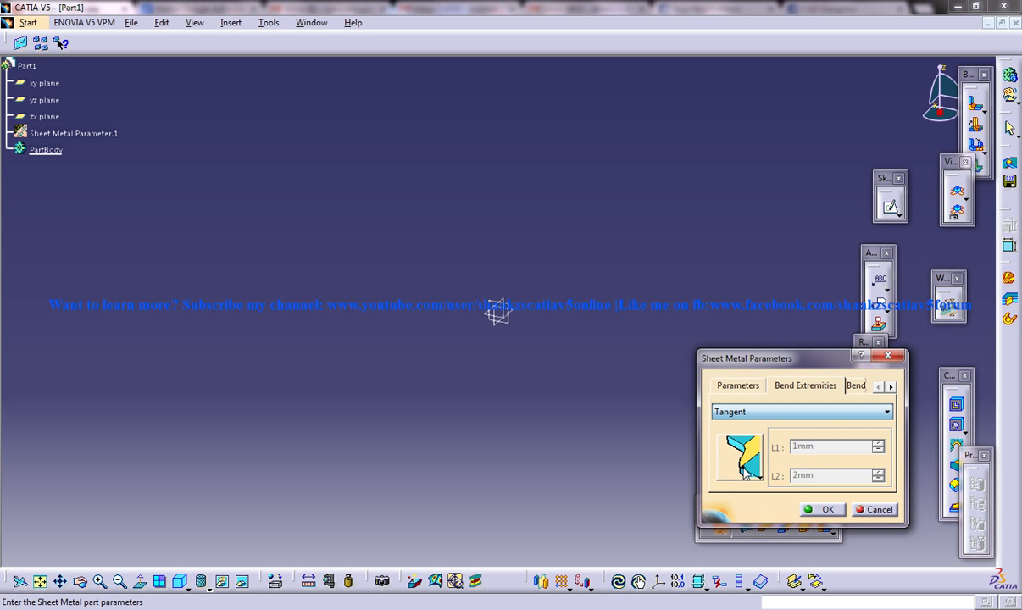
mouse_move(741, 448)
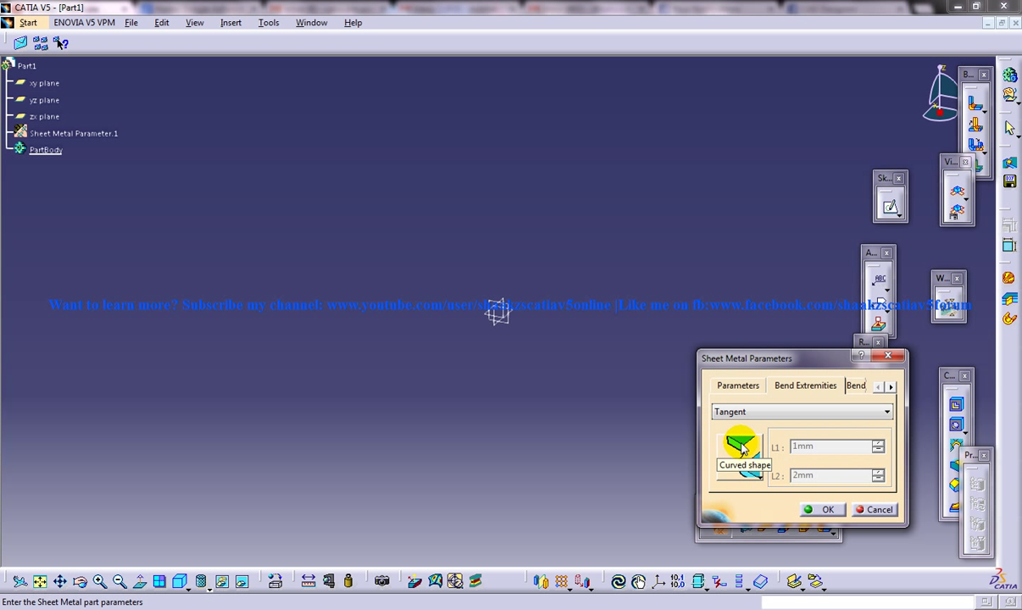
left_click(887, 412)
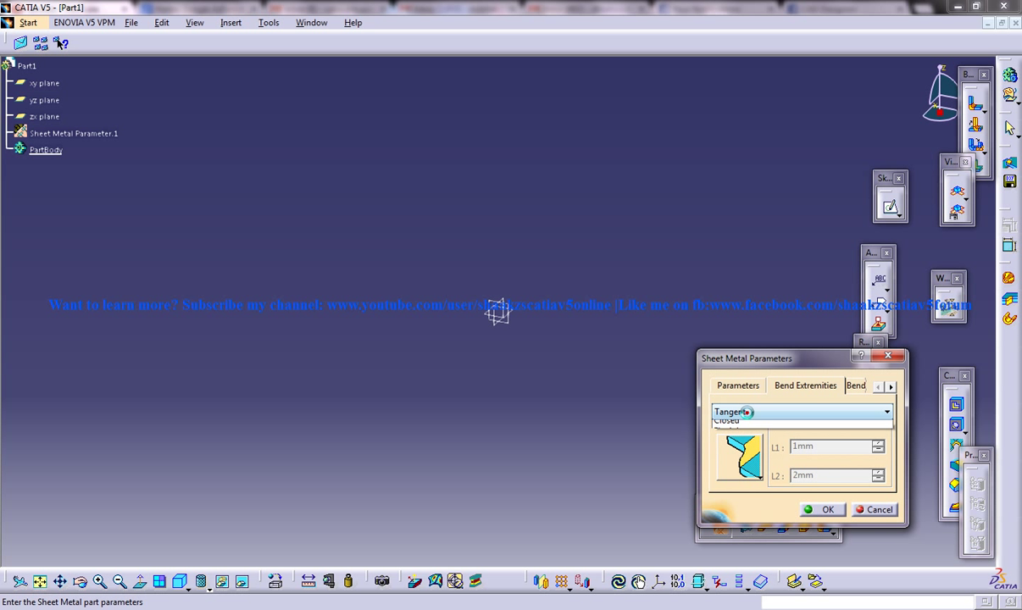
left_click(886, 412)
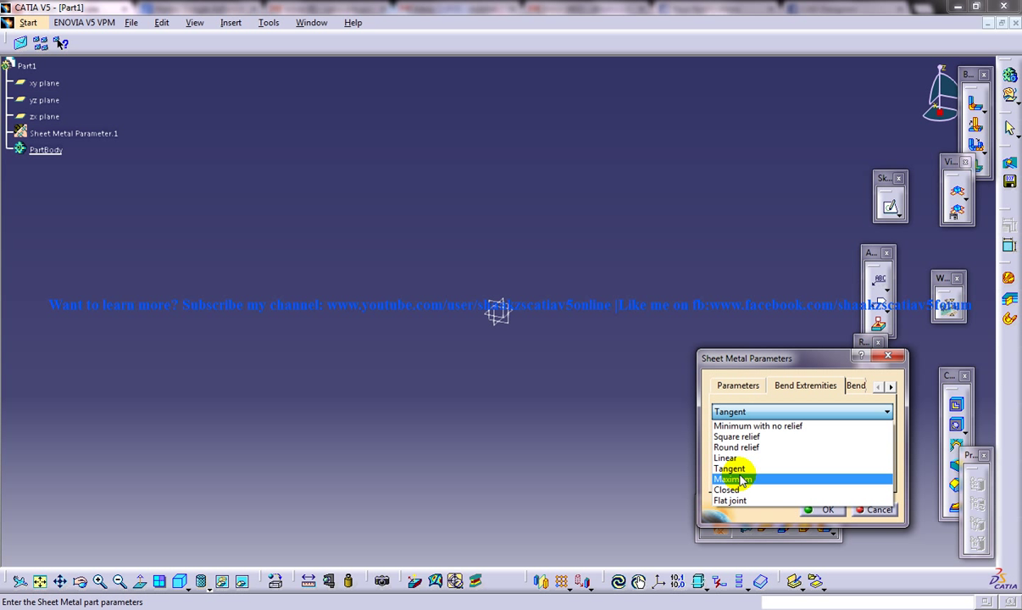
- Switch the bend extremity relief to Maximum, then to Closed, and reopen the list
left_click(730, 479)
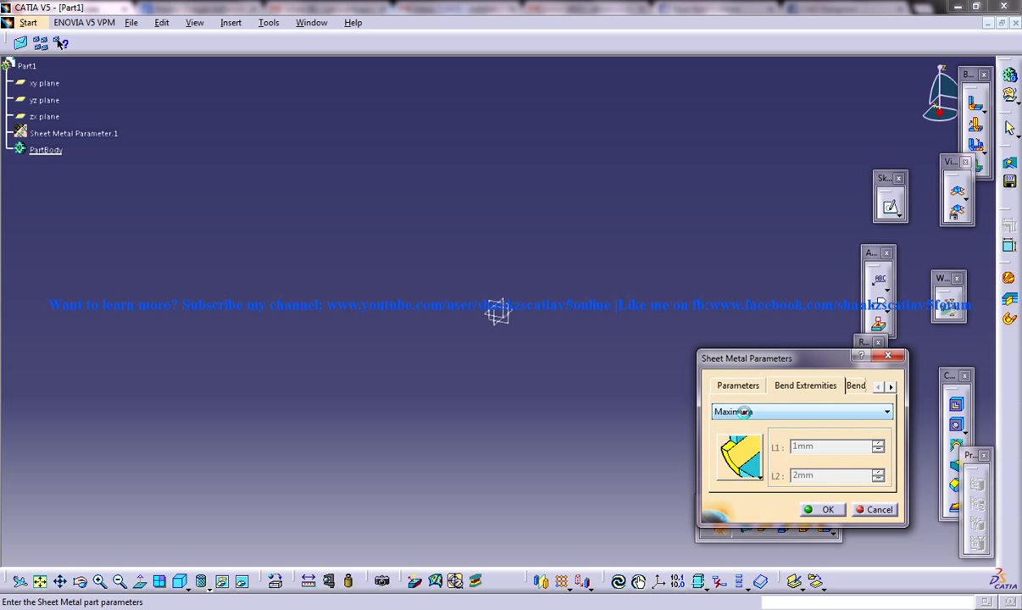
left_click(801, 411)
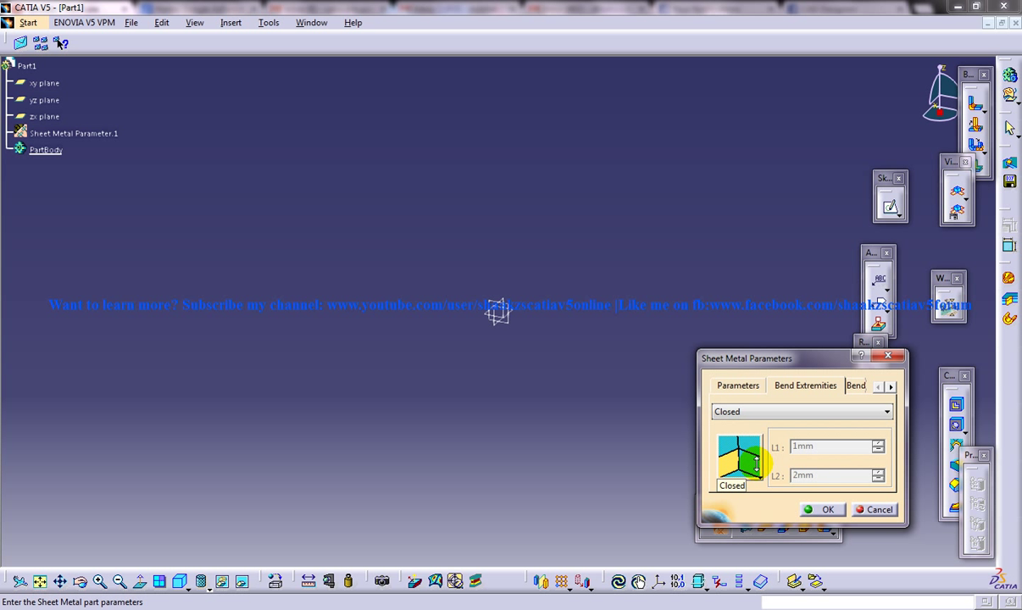
left_click(801, 411)
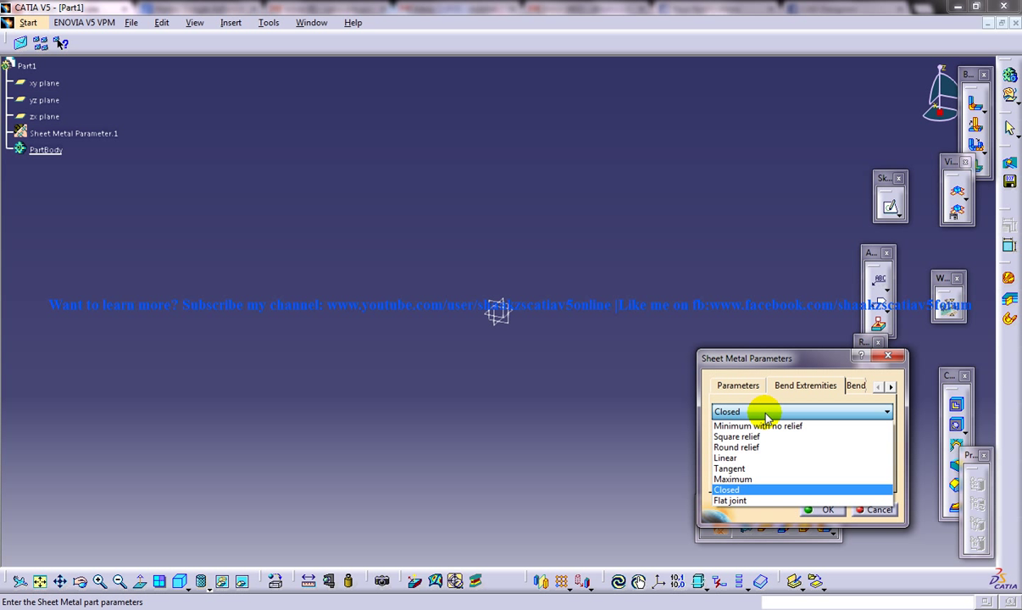
mouse_move(749, 500)
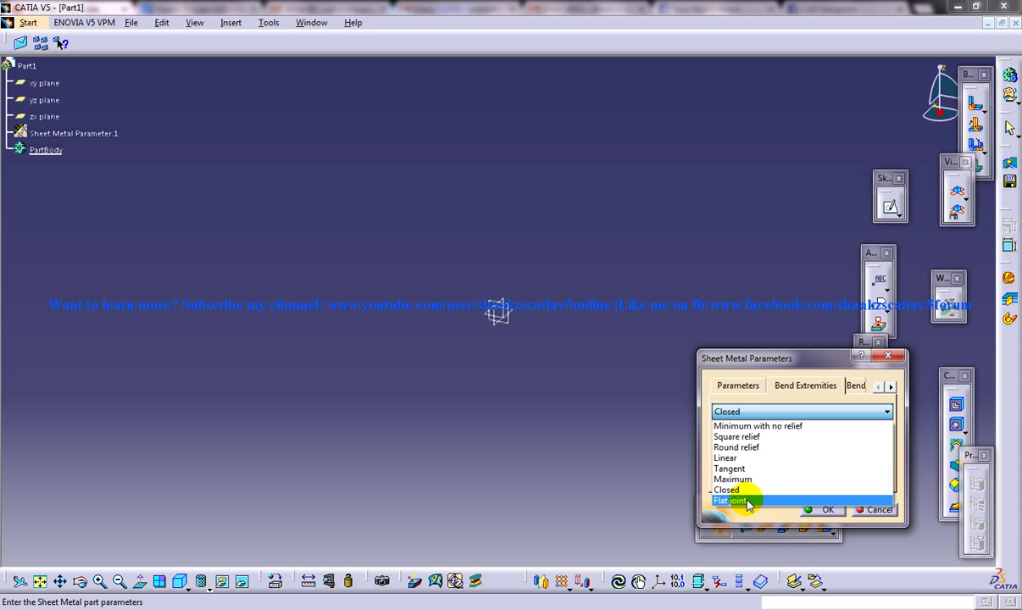
- Set the bend extremity relief to Flat joint and view the Bend Allowance K Factor
left_click(734, 500)
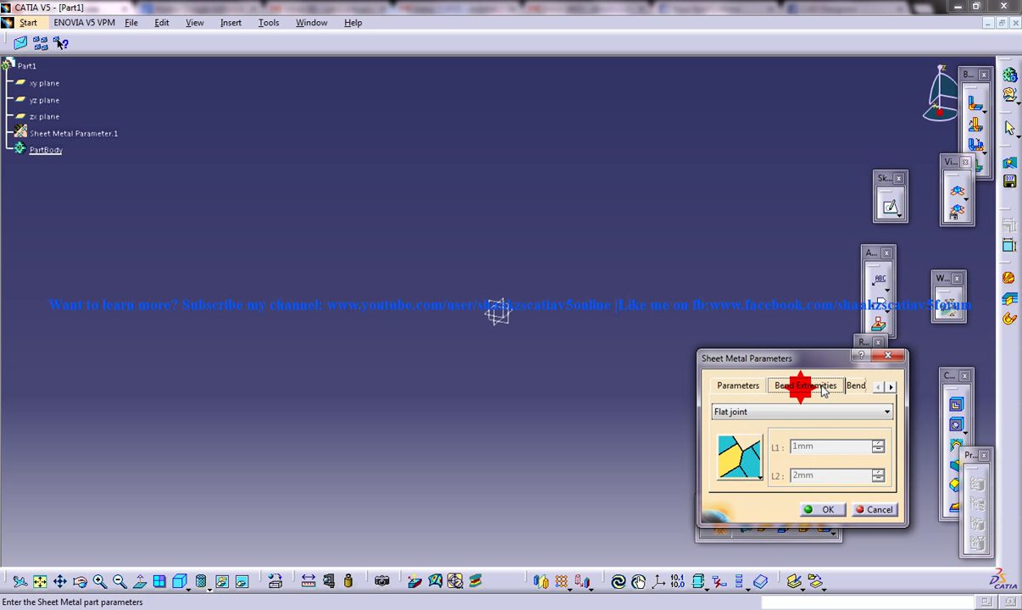
mouse_move(850, 388)
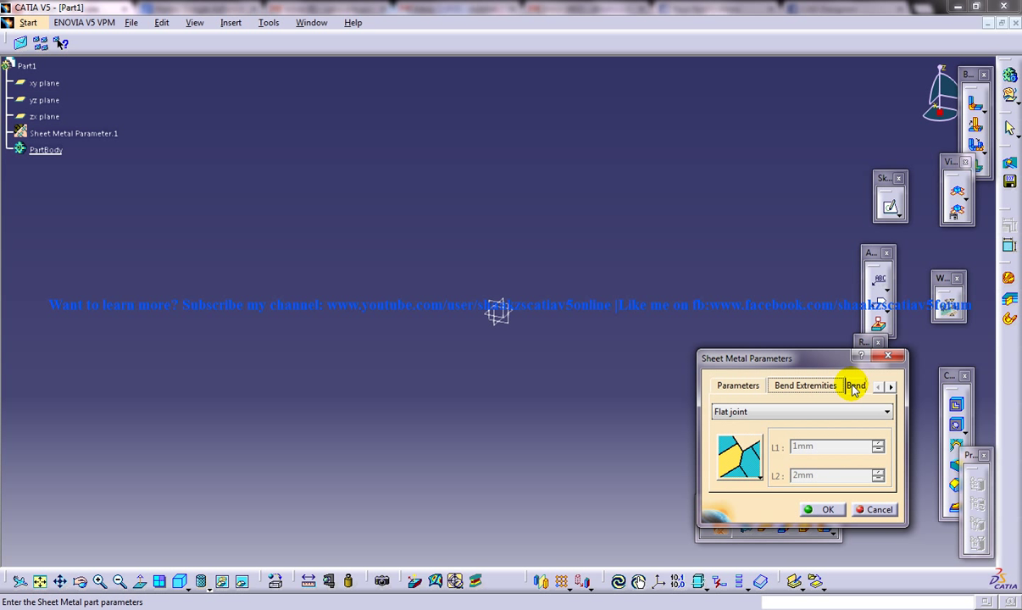
left_click(890, 387)
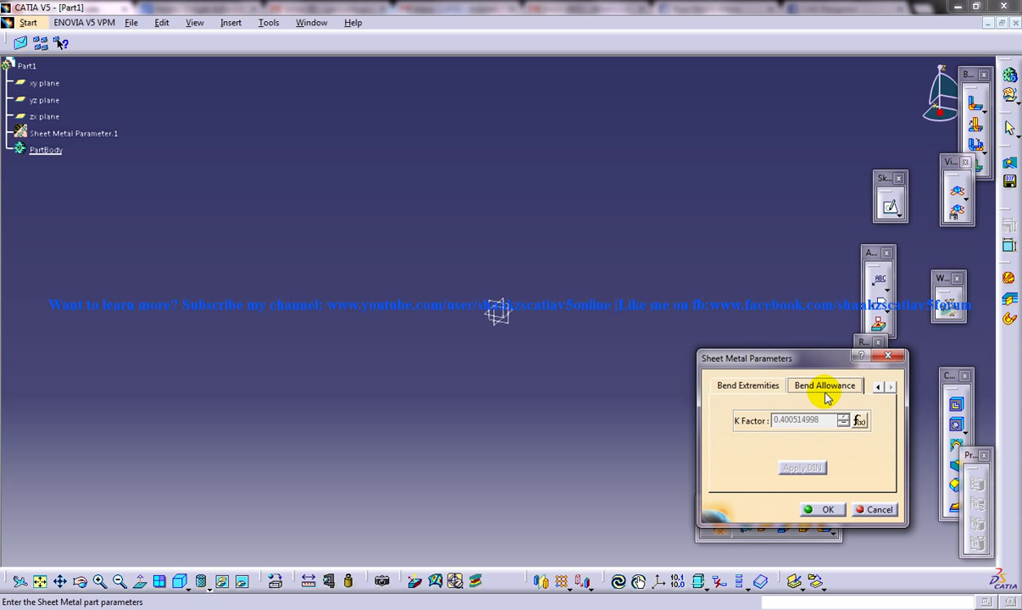
mouse_move(781, 414)
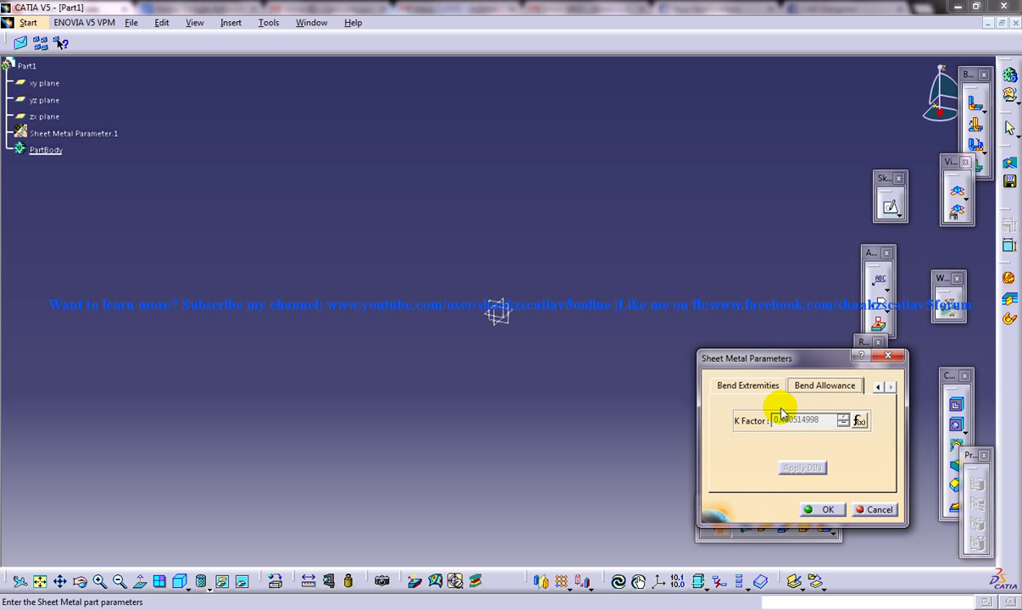
- Nudge the Sheet Metal Parameters window up and left, leaving K Factor 0.4005 unchanged
left_click_drag(745, 358, 735, 353)
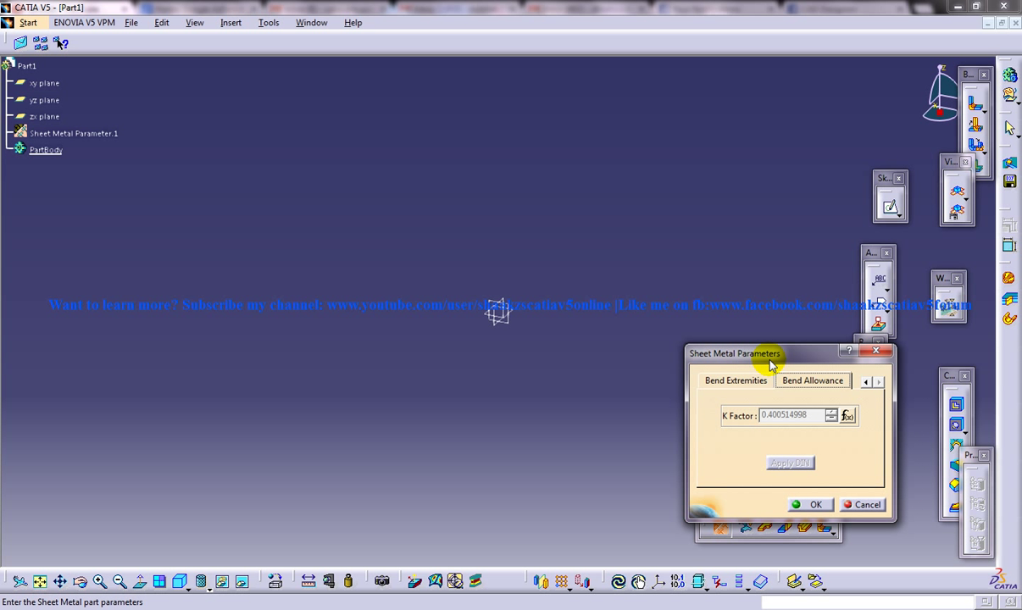
- Drag the parameters window toward screen centre, then cancel the dialog without saving
left_click_drag(770, 353, 754, 349)
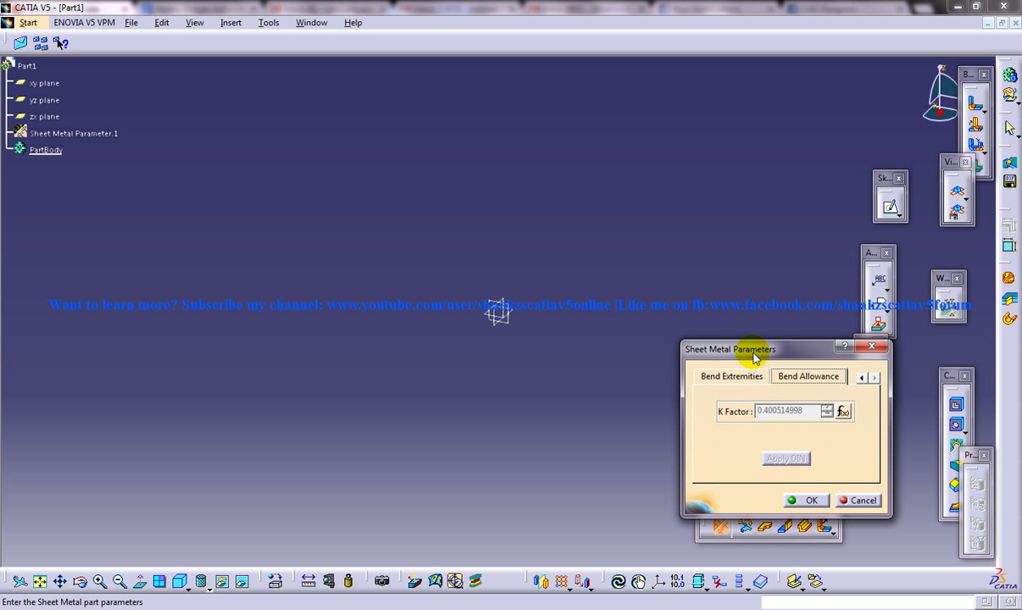
left_click_drag(754, 348, 720, 355)
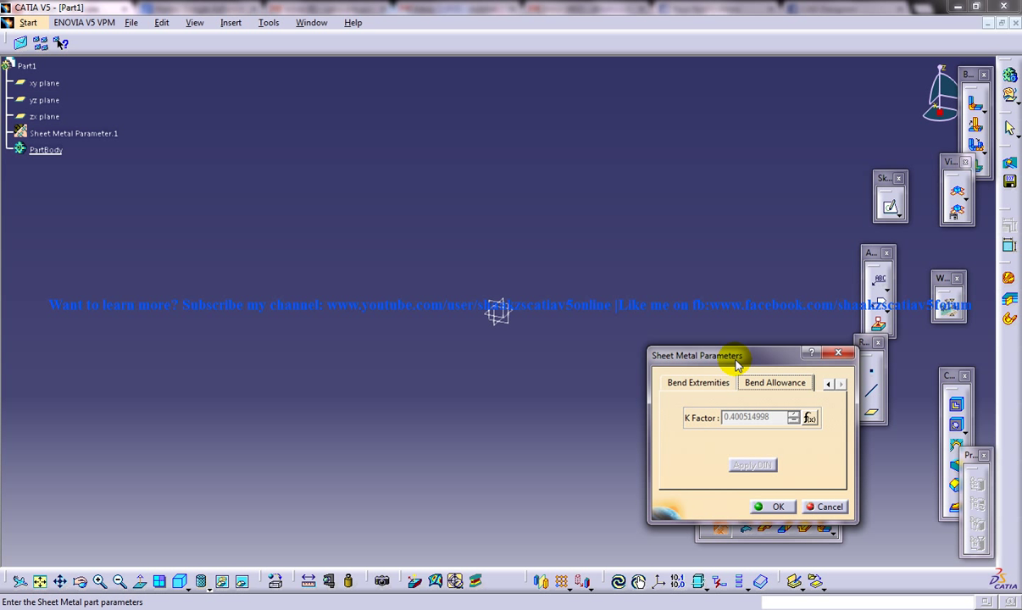
left_click_drag(736, 355, 716, 336)
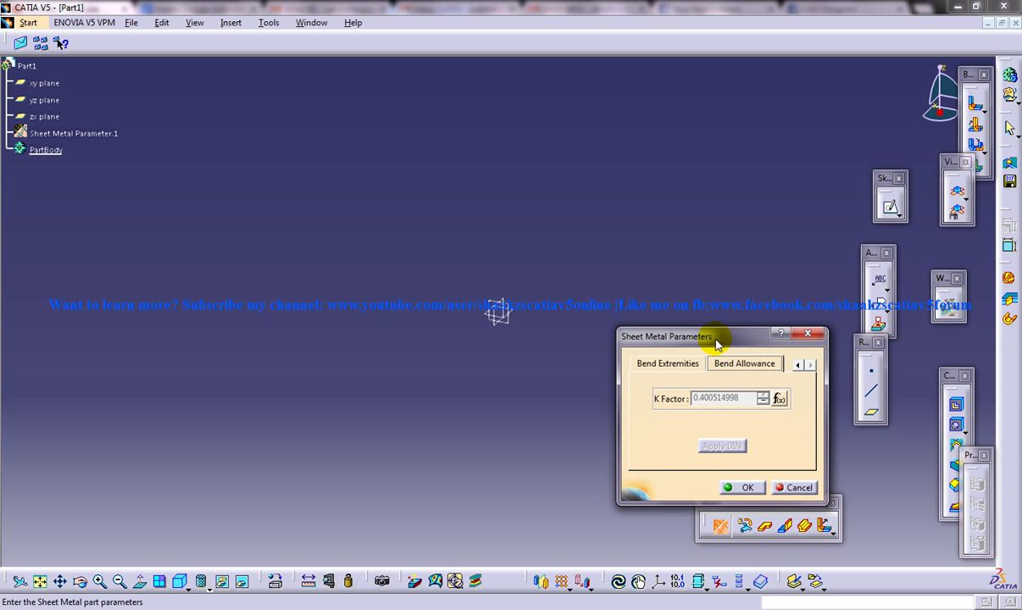
left_click_drag(716, 336, 693, 328)
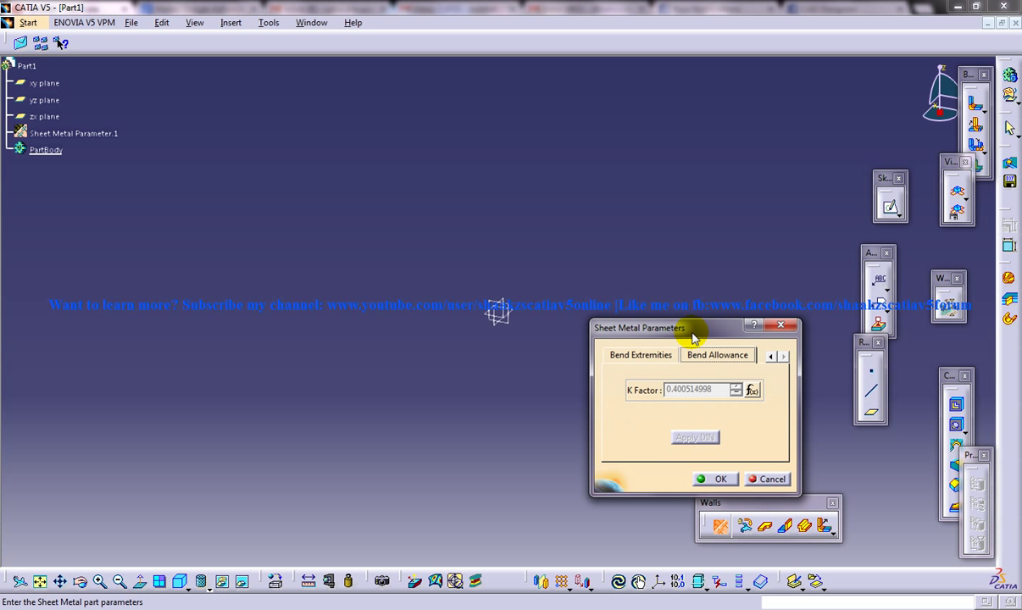
mouse_move(654, 343)
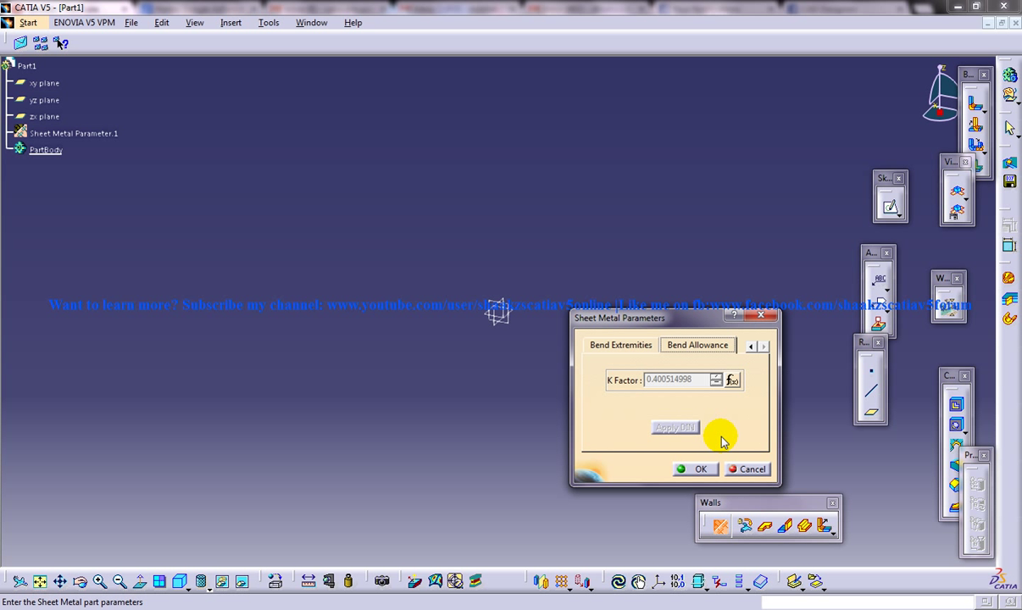
mouse_move(716, 521)
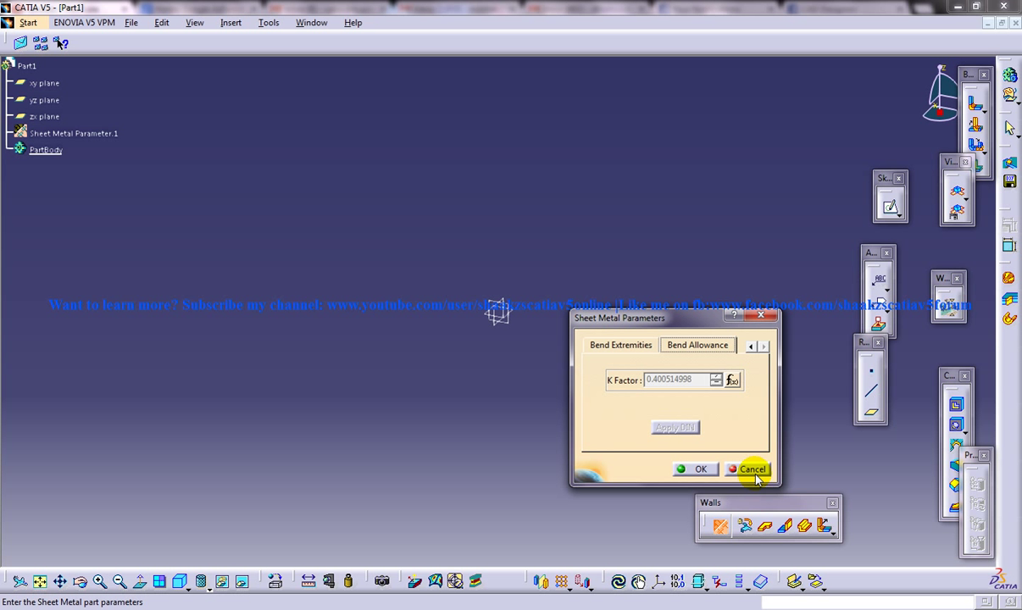
left_click(753, 469)
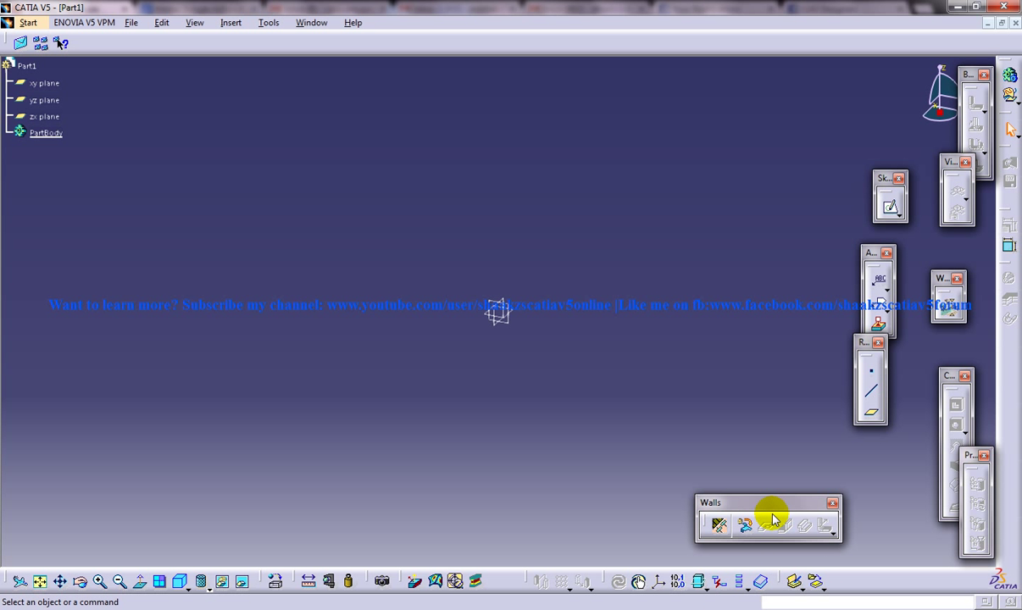
mouse_move(843, 526)
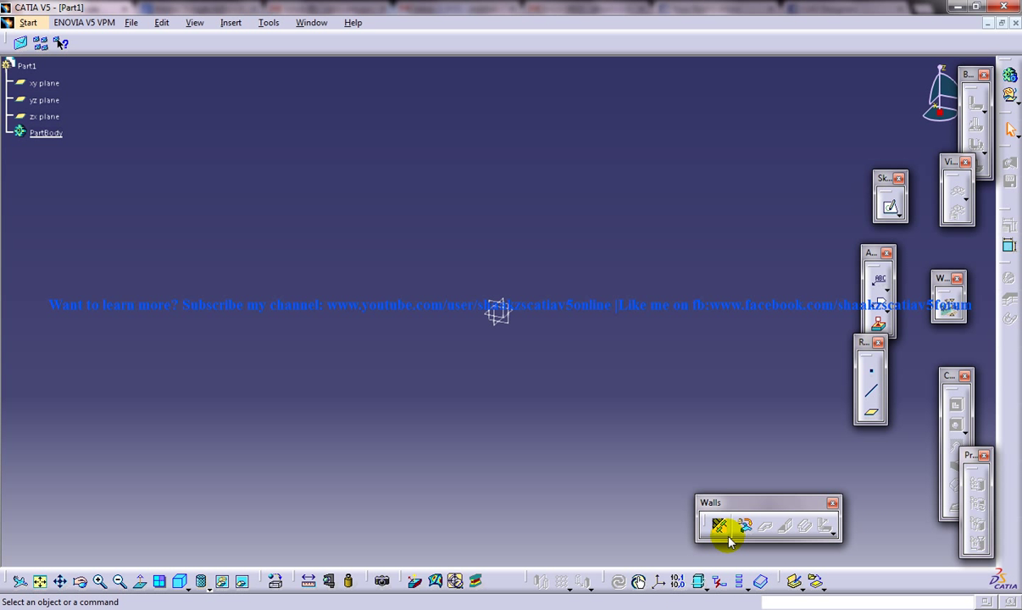
mouse_move(720, 527)
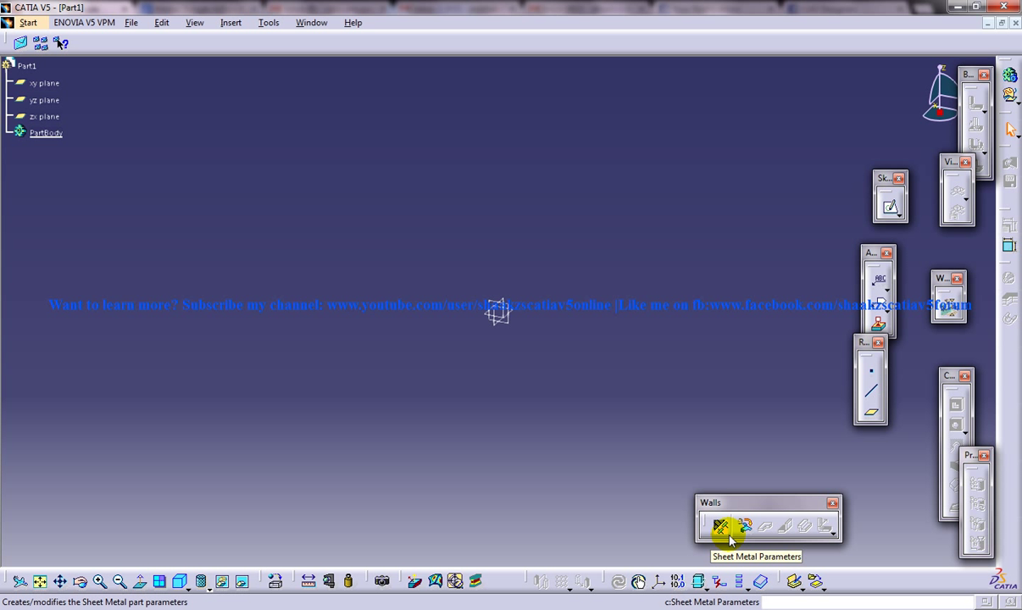
mouse_move(781, 527)
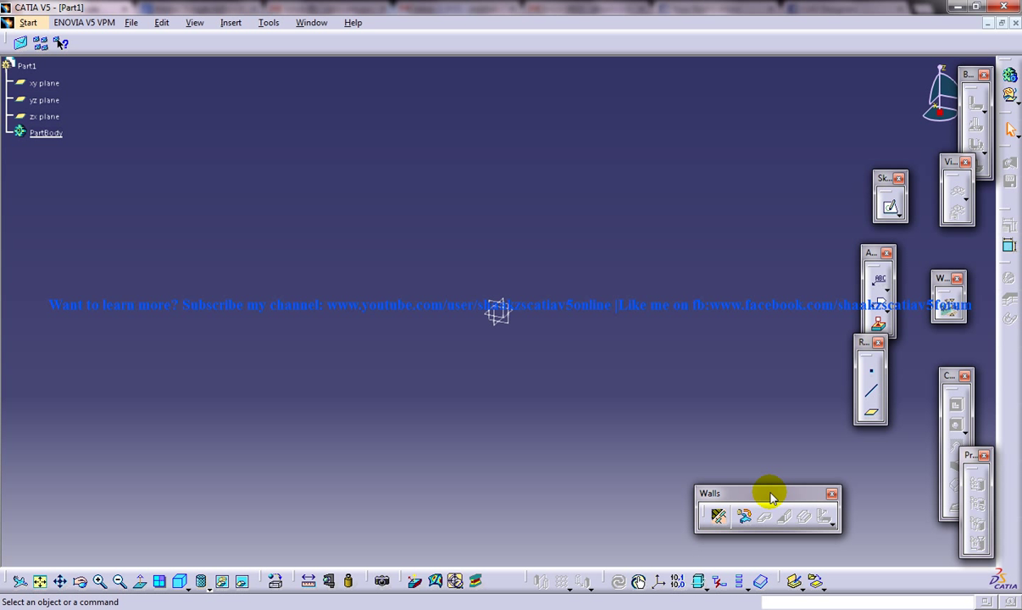
mouse_move(829, 489)
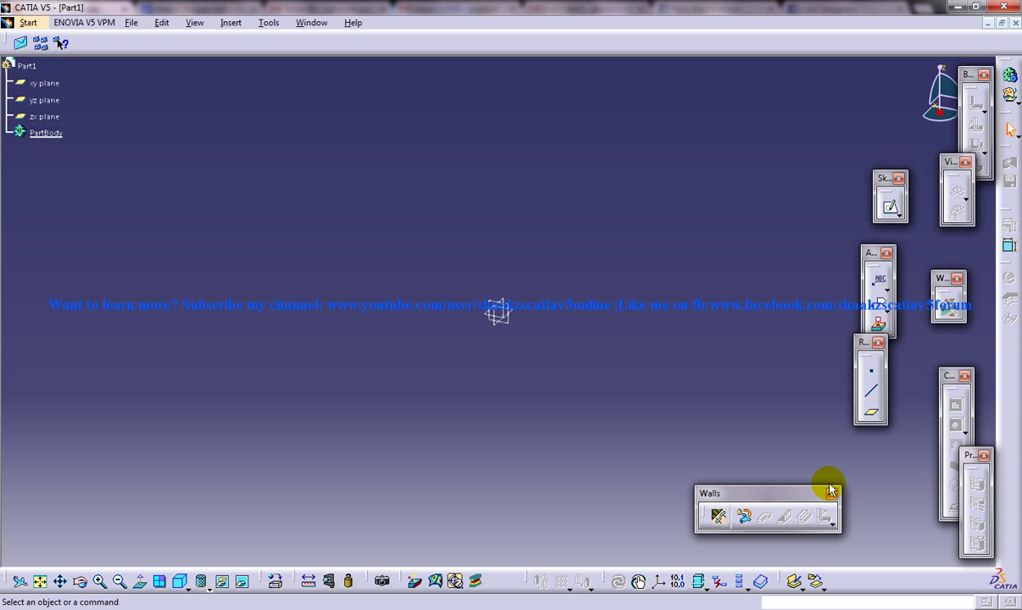